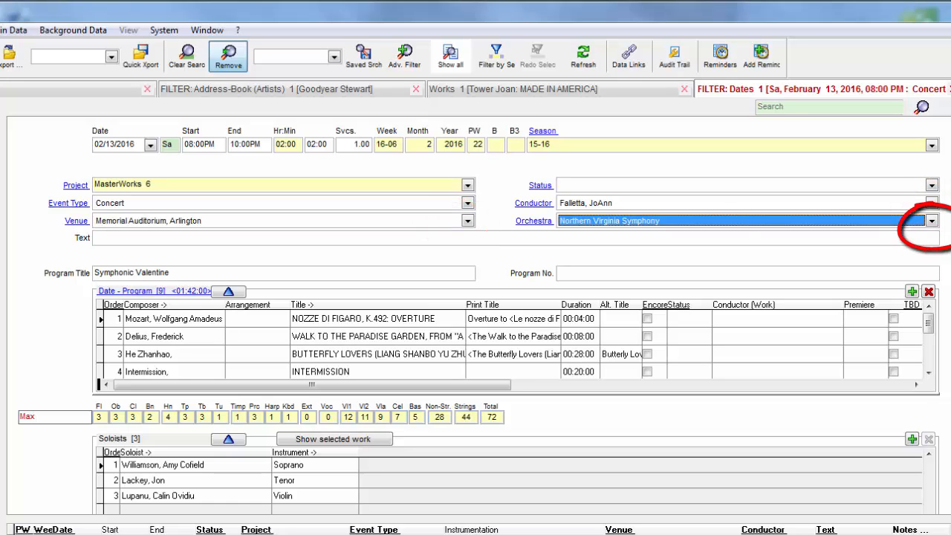
Step: Choose Biondi, Fabio as the conductor from the Conductor drop-down list
left_click(725, 207)
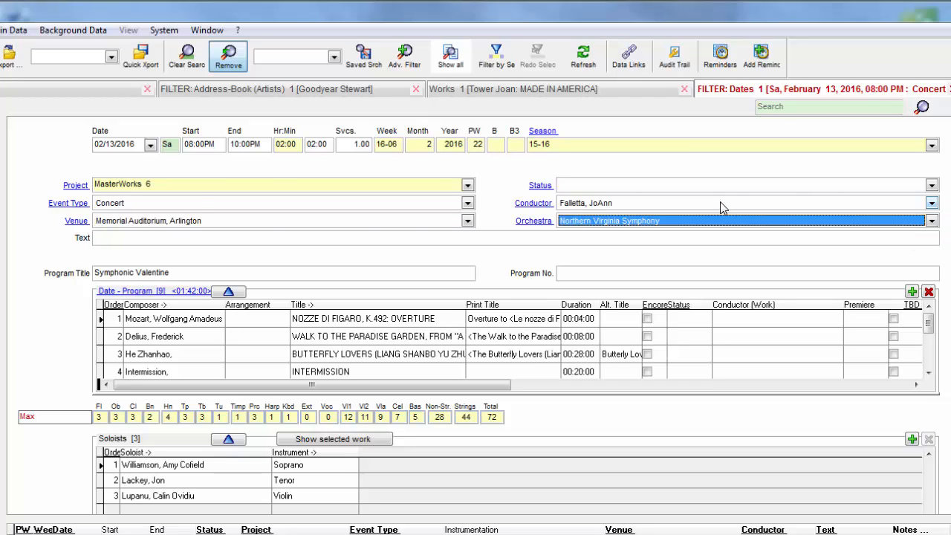
mouse_move(706, 214)
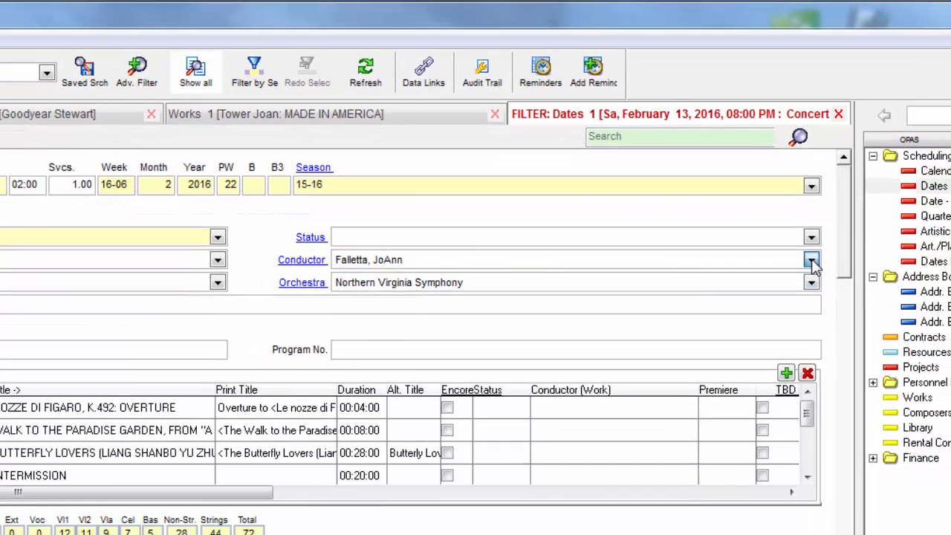
left_click(811, 258)
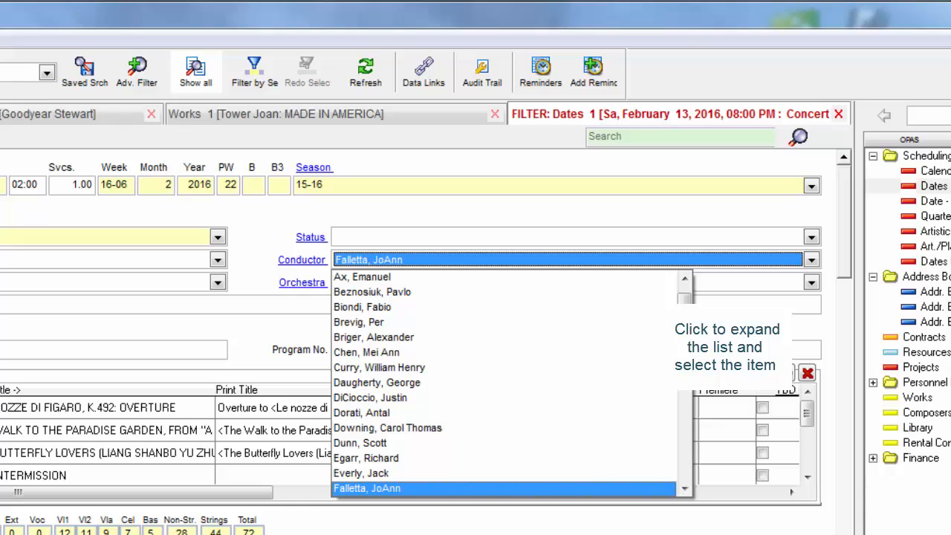
left_click(363, 306)
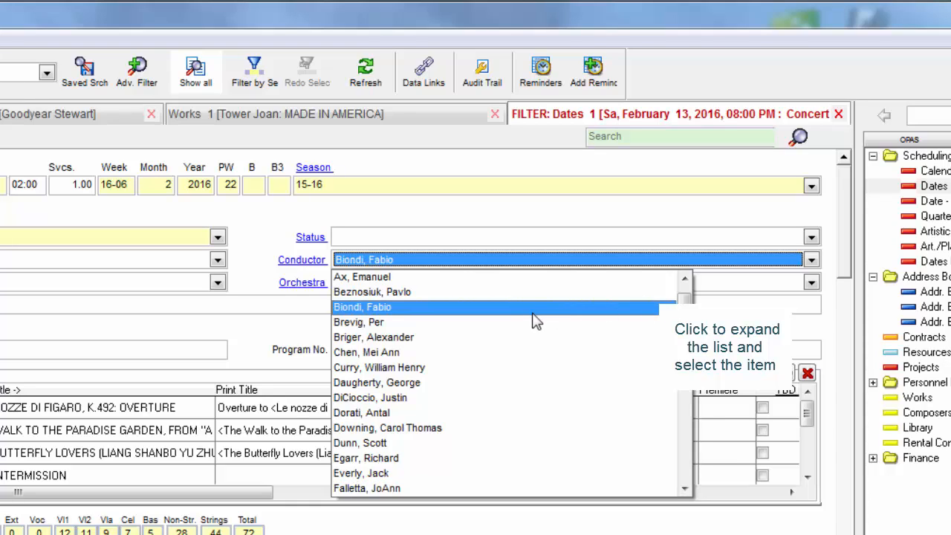
left_click(362, 306)
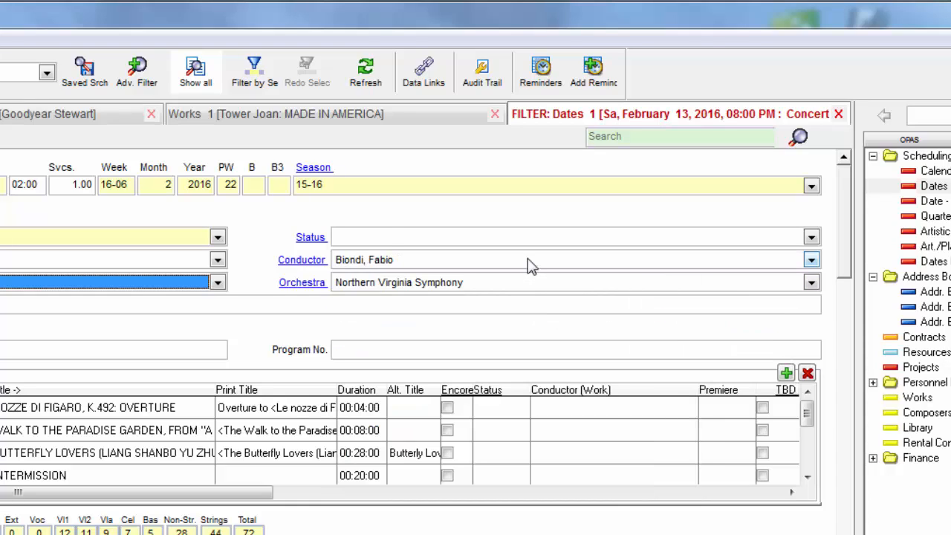
Step: Cycle names in the Conductor field and clear it, leaving an unsaved change
left_click(528, 259)
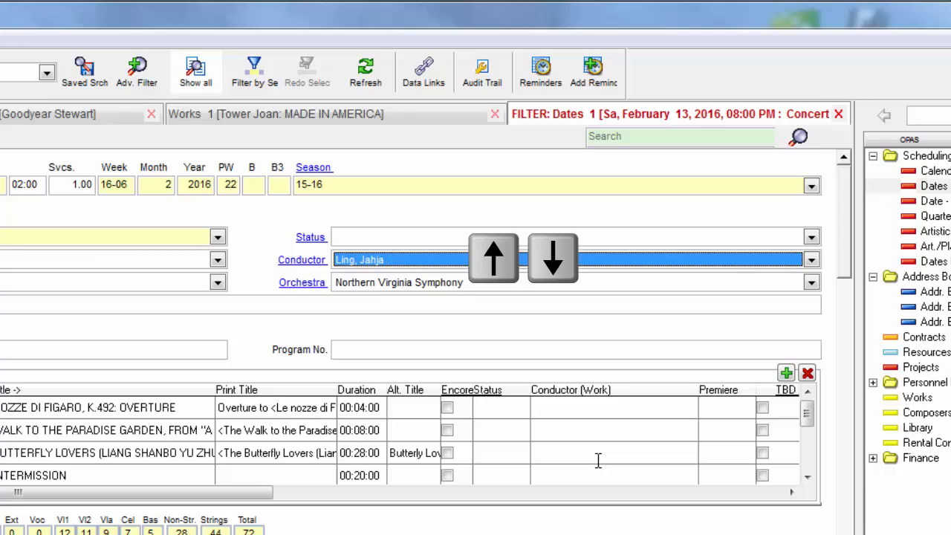
left_click(551, 258)
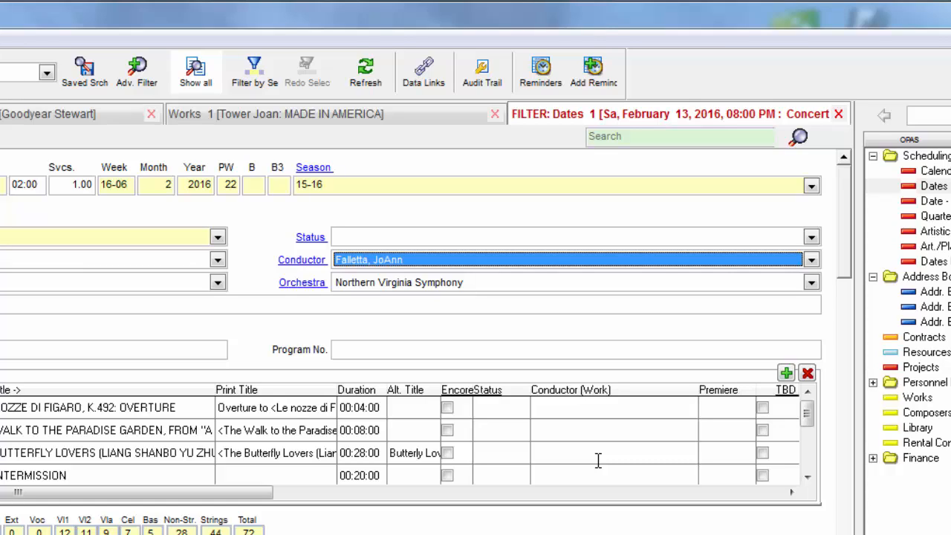
key("Delete")
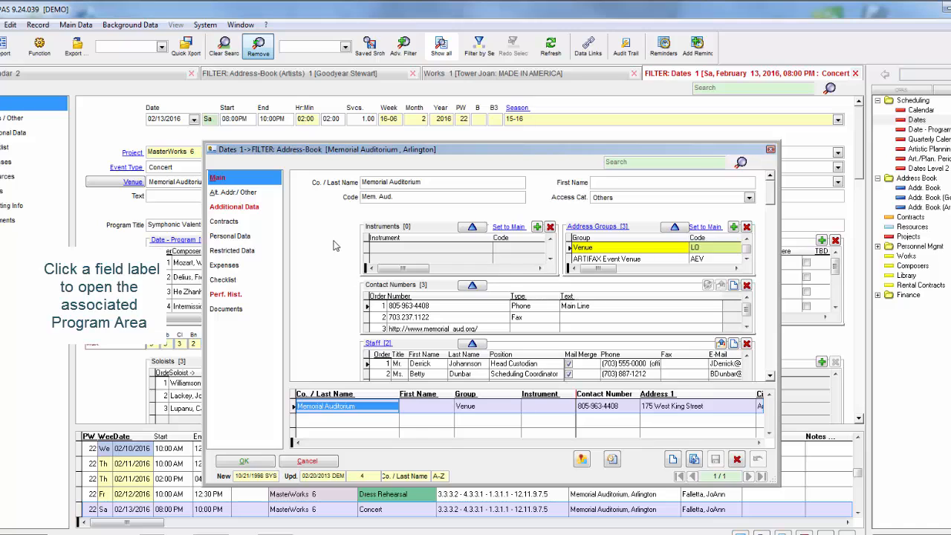
mouse_move(295, 166)
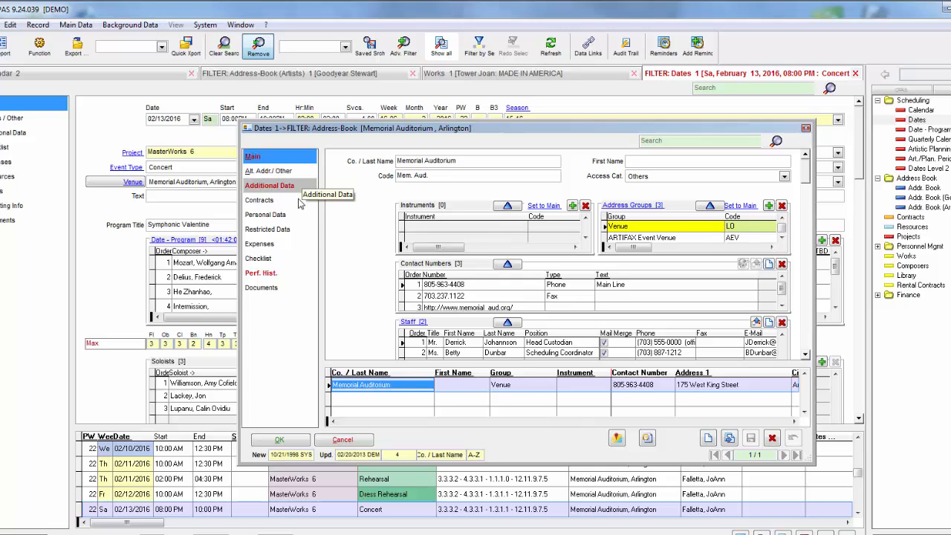
mouse_move(648, 307)
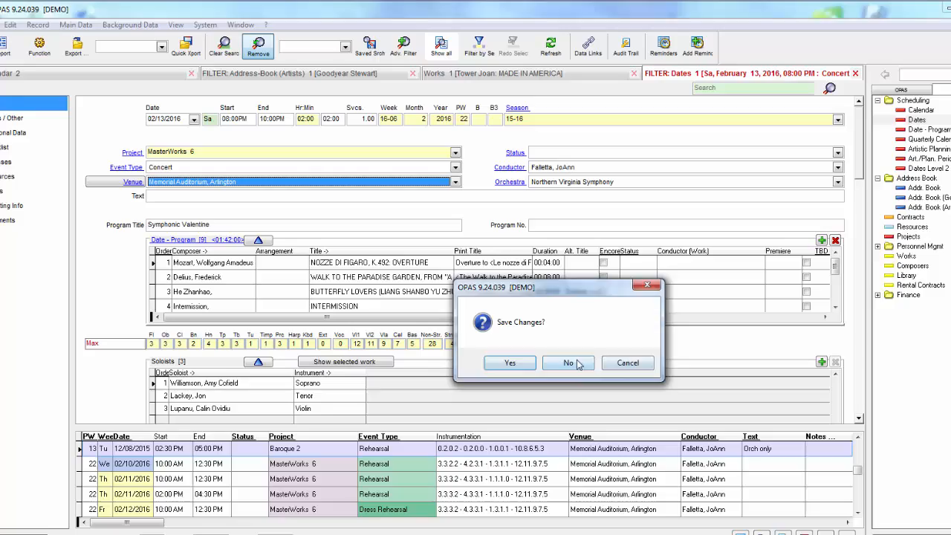
Step: Discard the unsaved changes and bring up the Address Book search from the Venue label
left_click(568, 362)
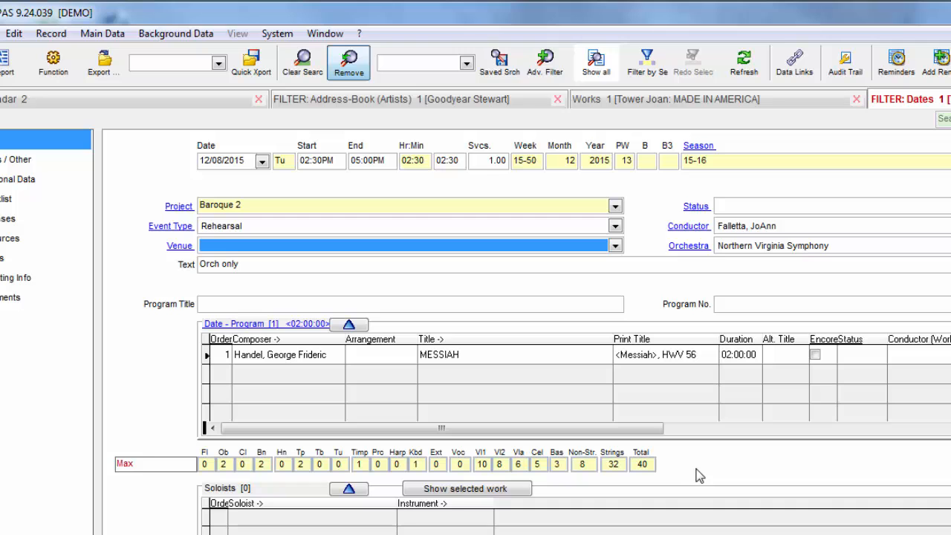
left_click(180, 246)
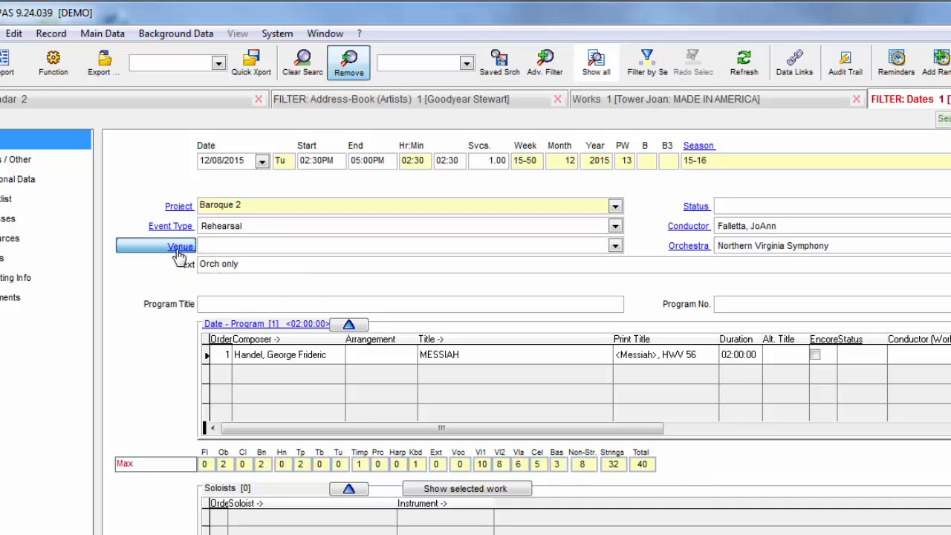
left_click(180, 247)
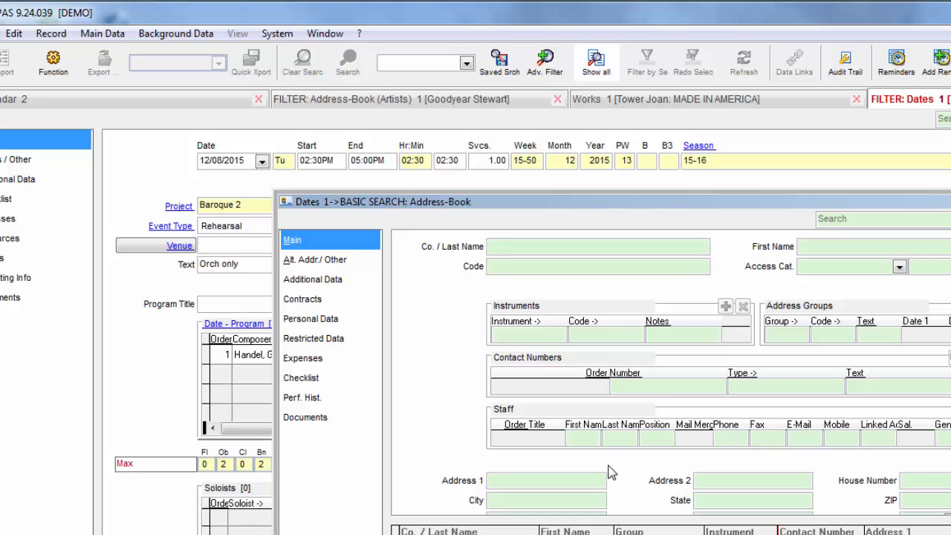
mouse_move(627, 435)
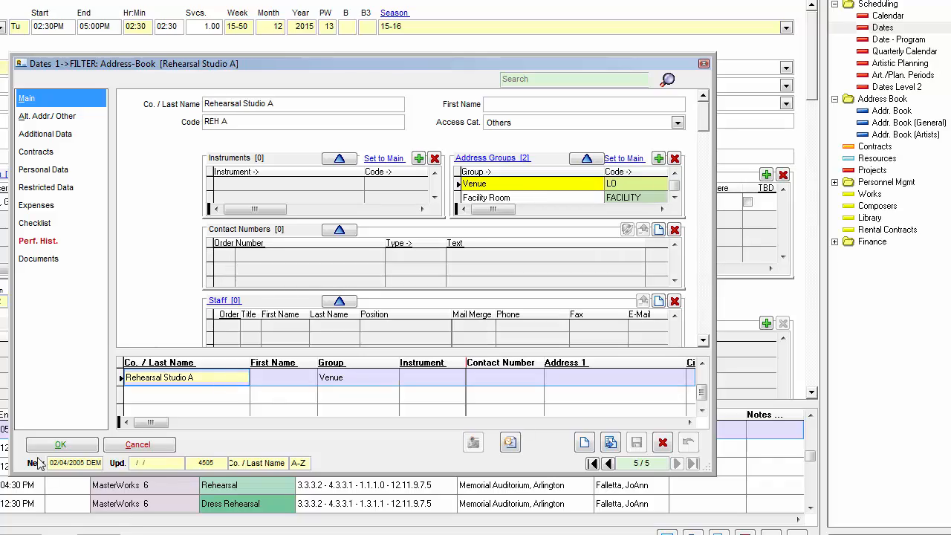
Step: Return from the Rehearsal Studio A record and show the orchestra list, keeping Northern Virginia Symphony
left_click(61, 445)
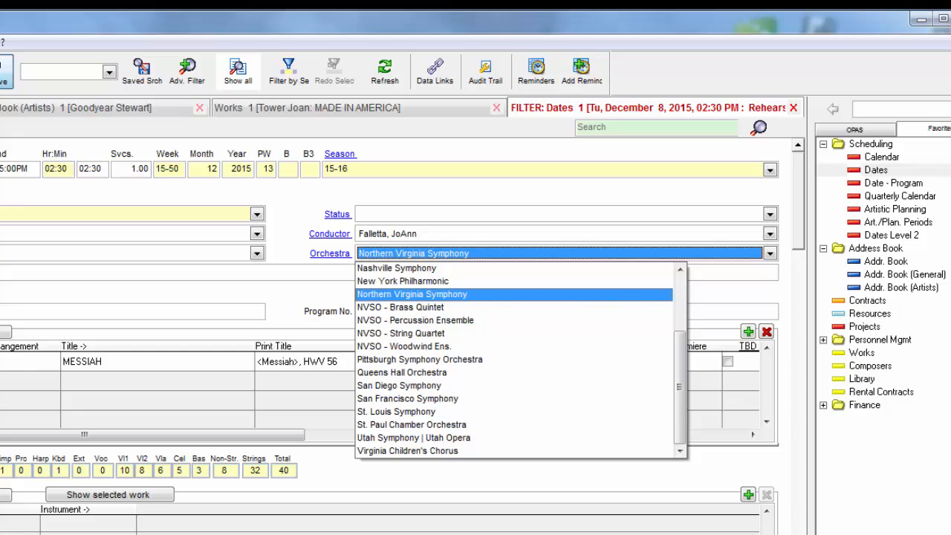
left_click(412, 294)
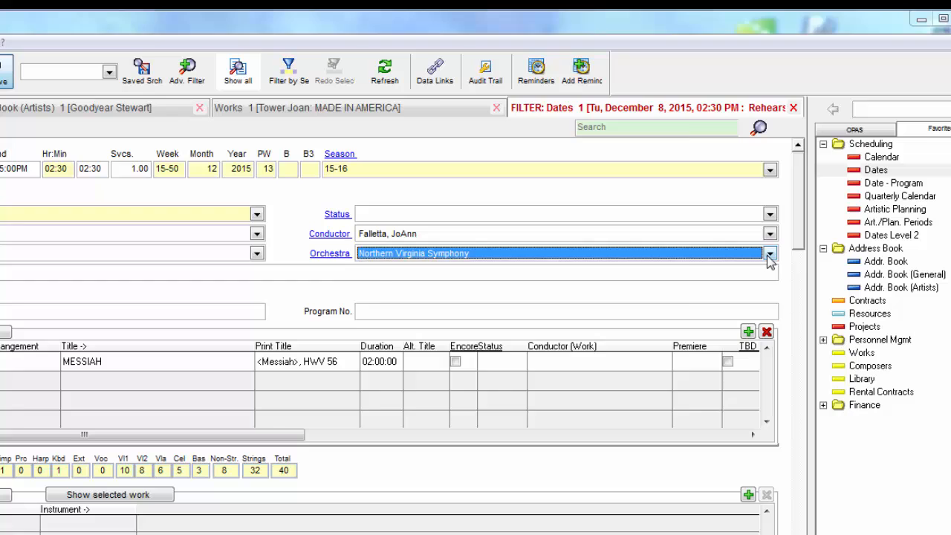
left_click(770, 254)
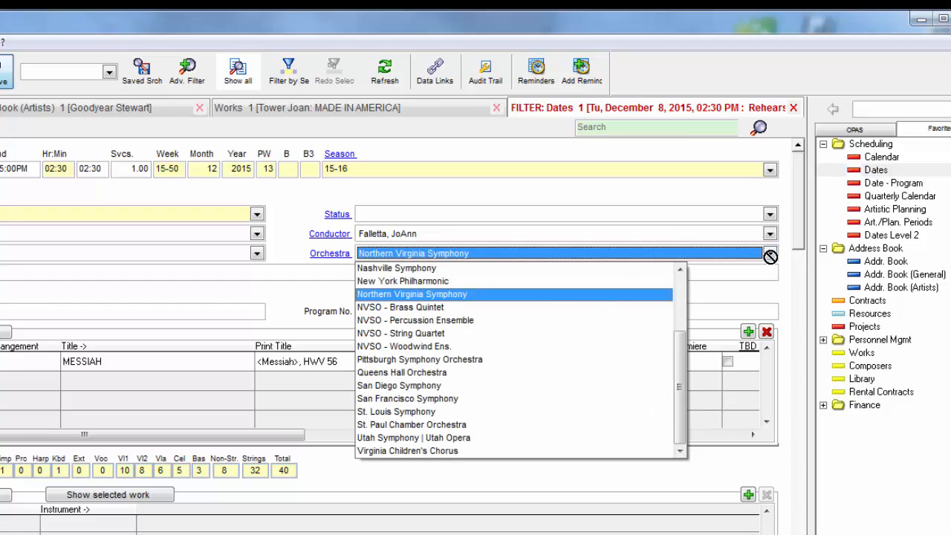